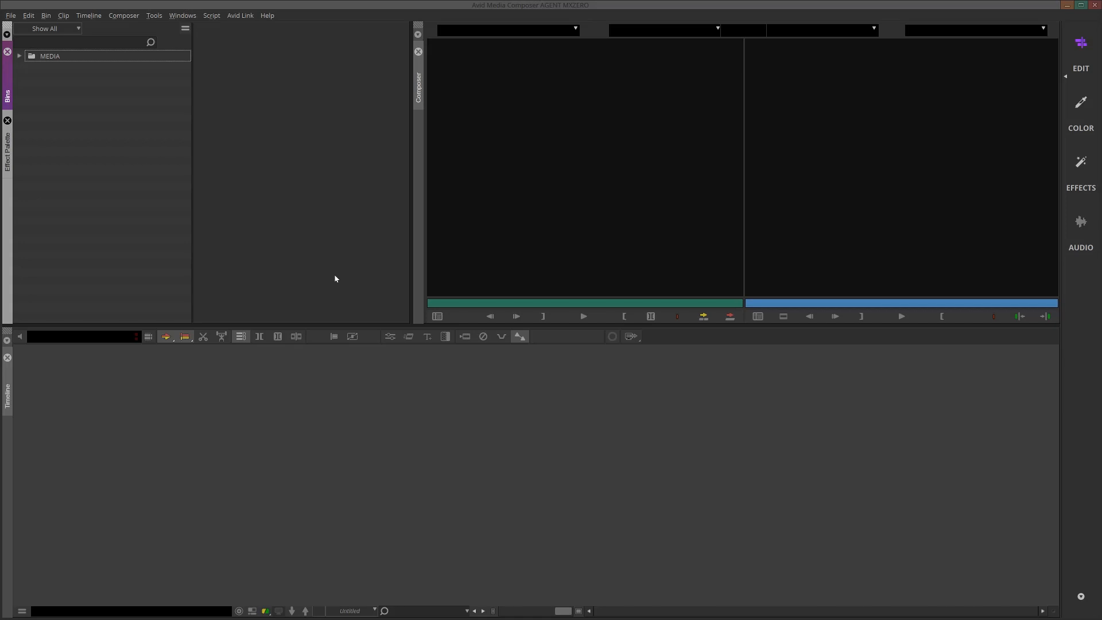
mouse_move(120, 141)
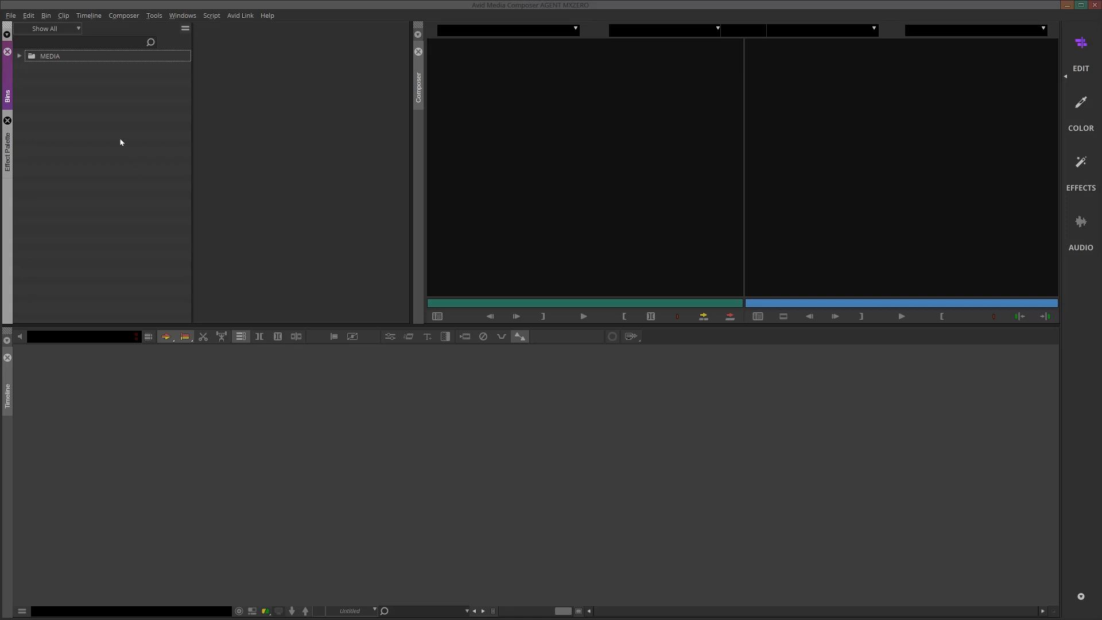
mouse_move(92, 173)
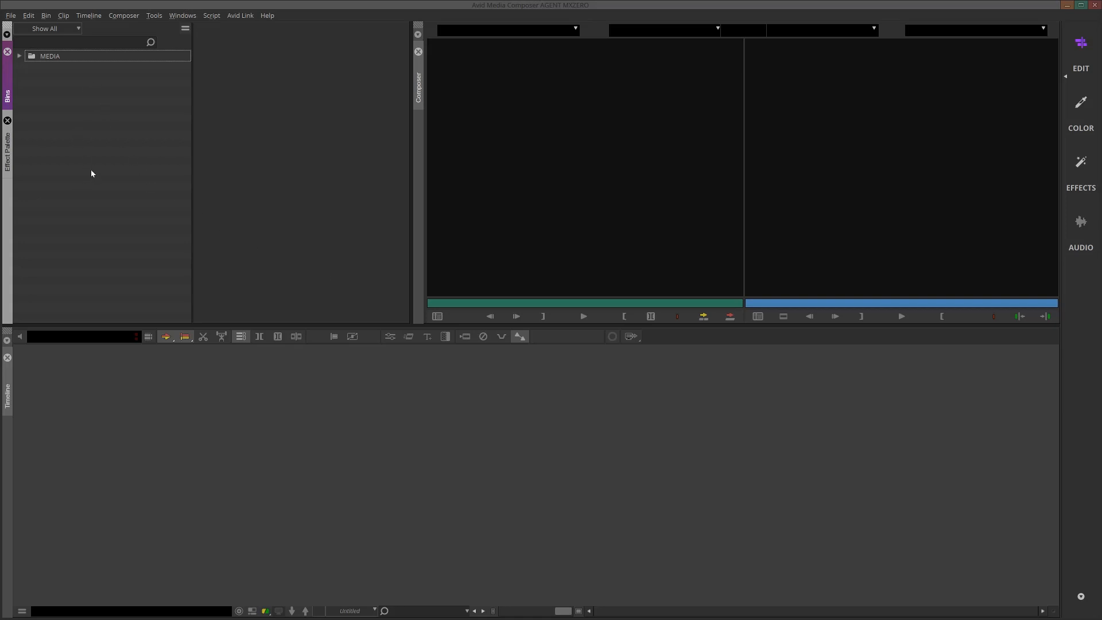
- Create a new bin via the bin list's New Bin option and name it 'Sequences'
right_click(91, 174)
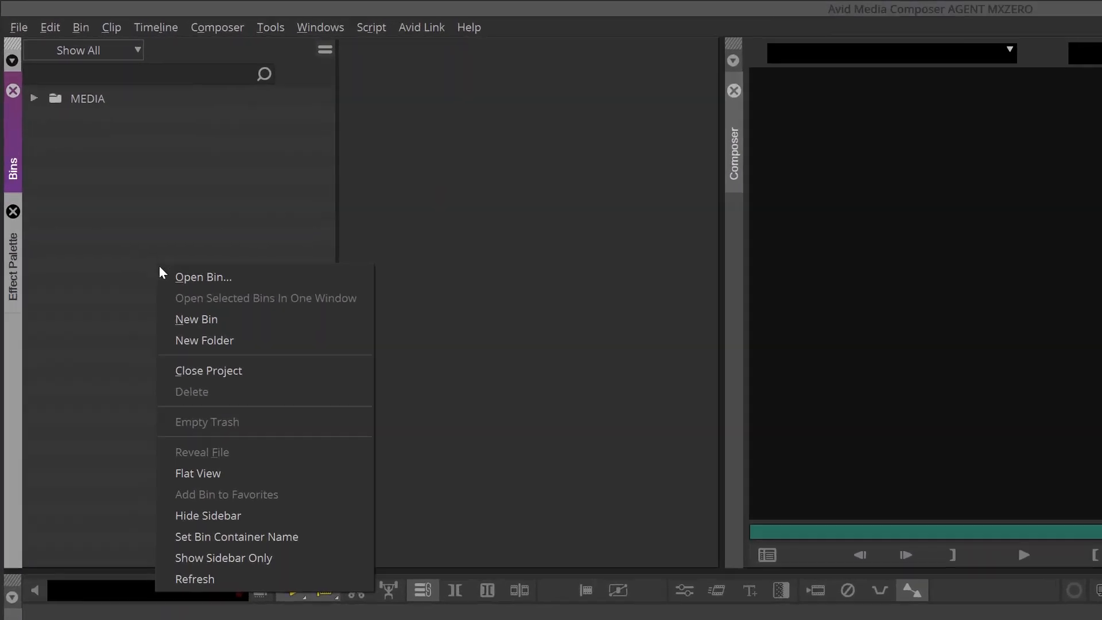
left_click(197, 319)
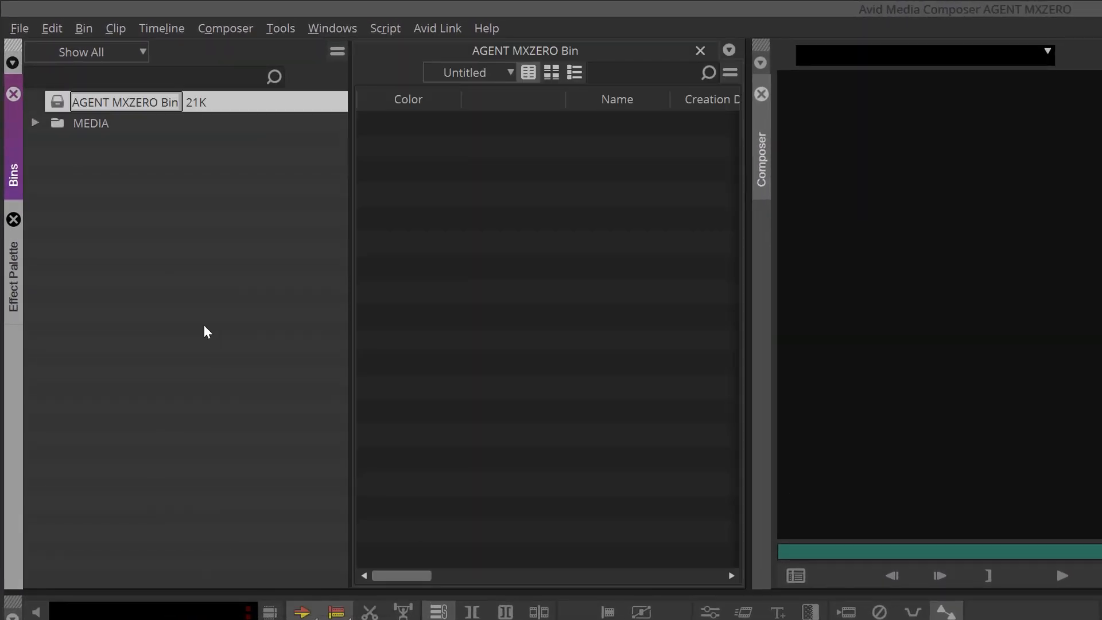
type("Sequences")
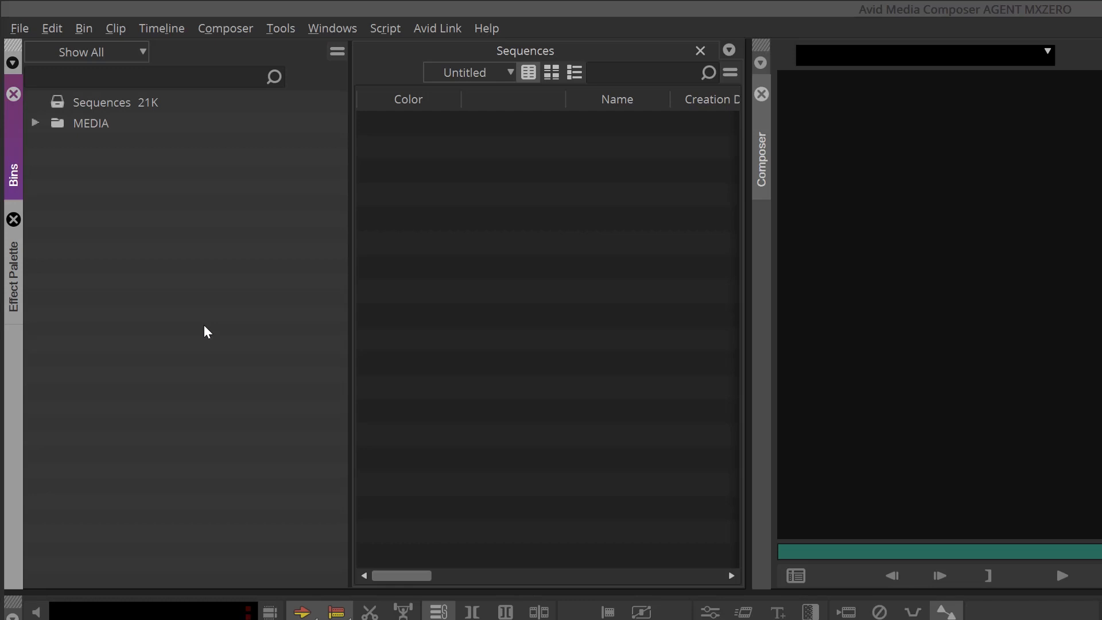
mouse_move(202, 322)
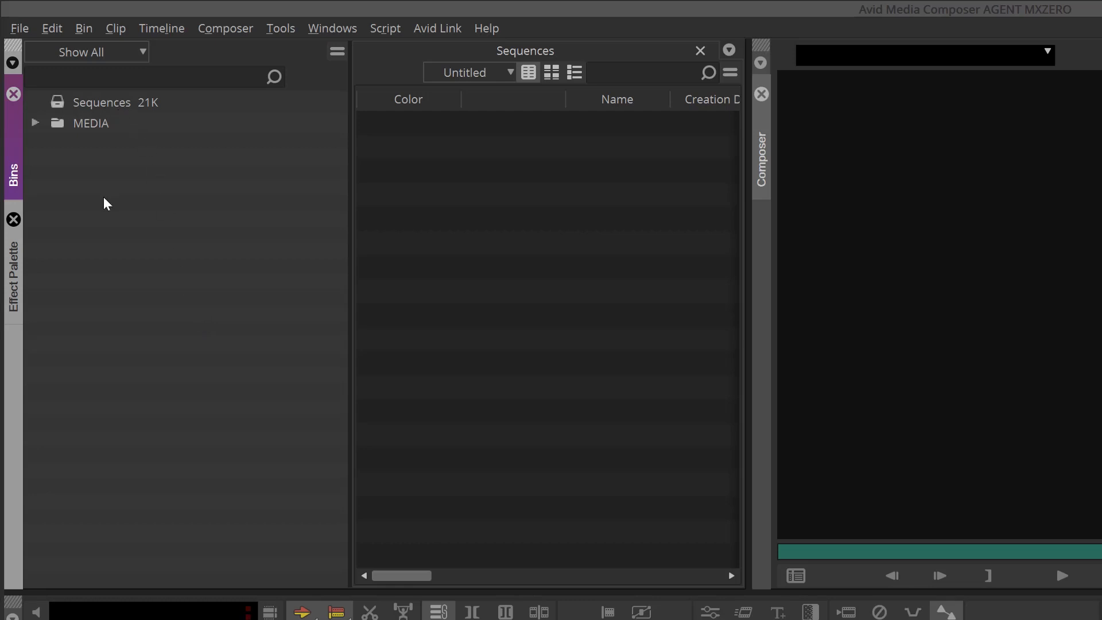
mouse_move(119, 228)
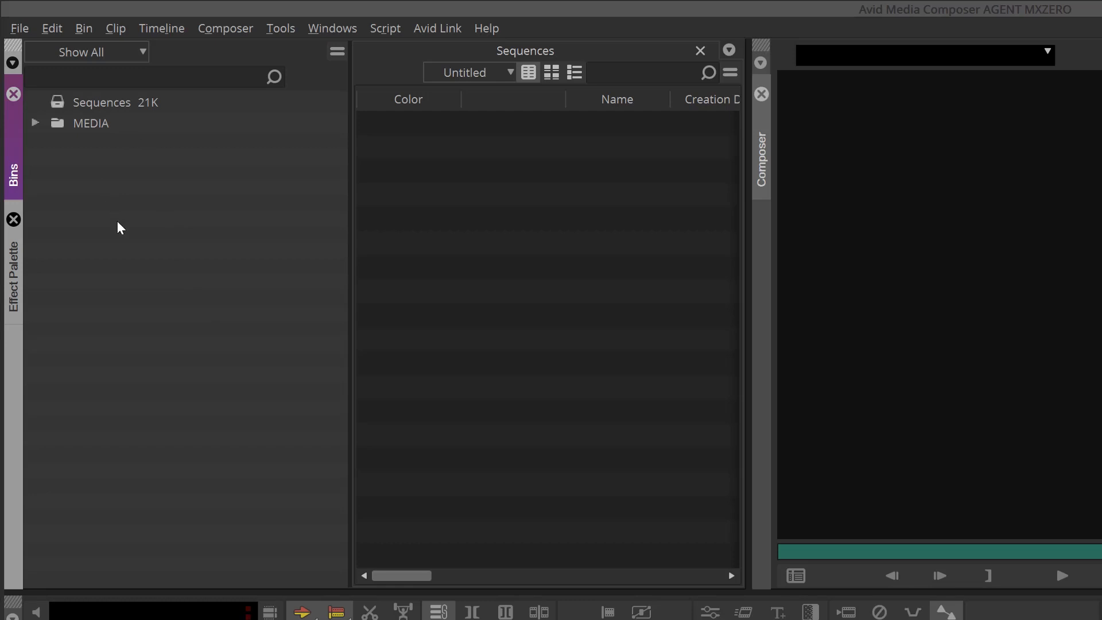
- Create another new bin and name it 'Camera A'
right_click(119, 226)
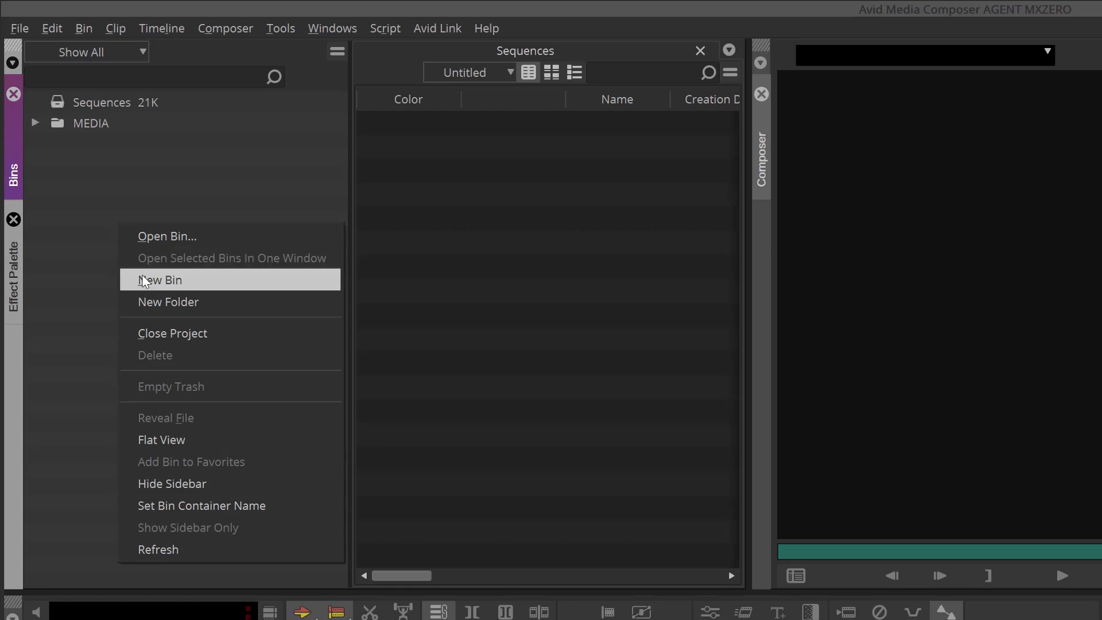
left_click(161, 279)
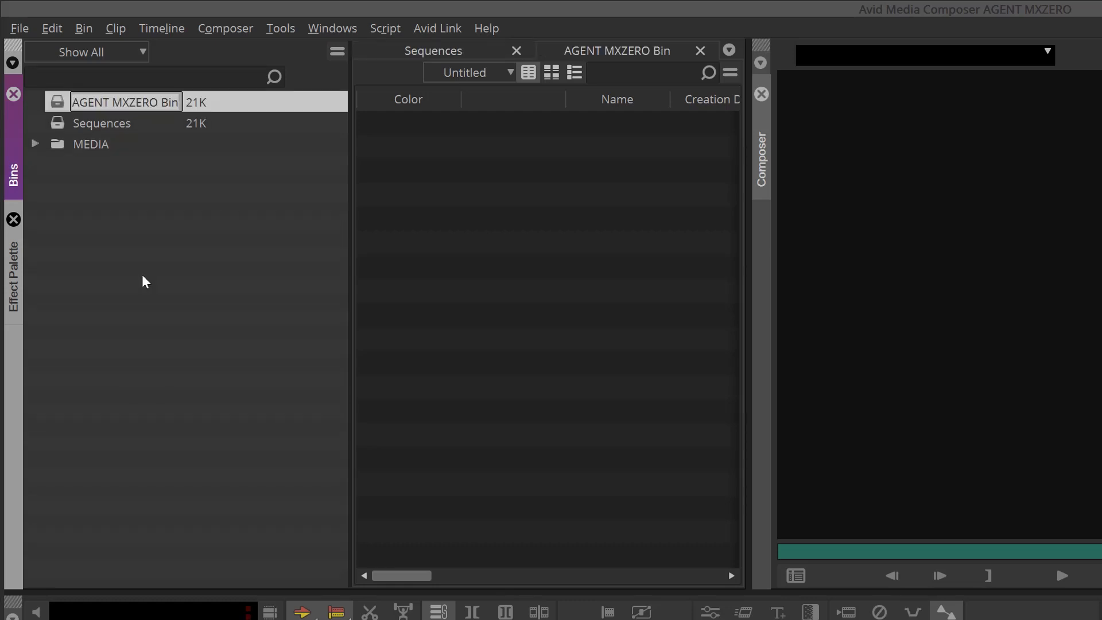
type("Cam")
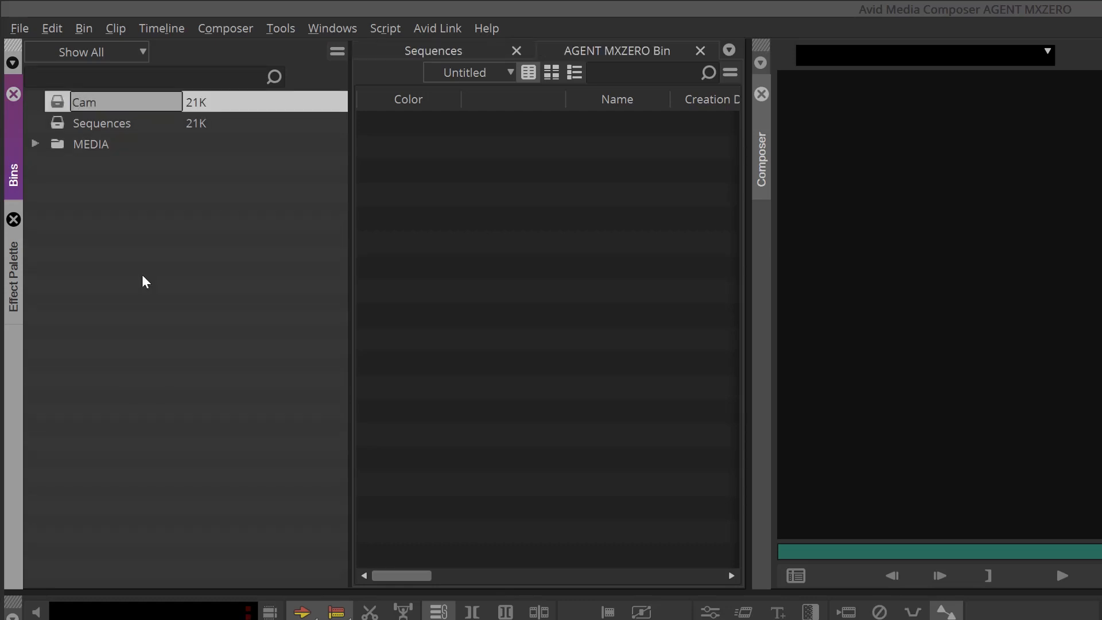
type("Camera A")
type("Graphice")
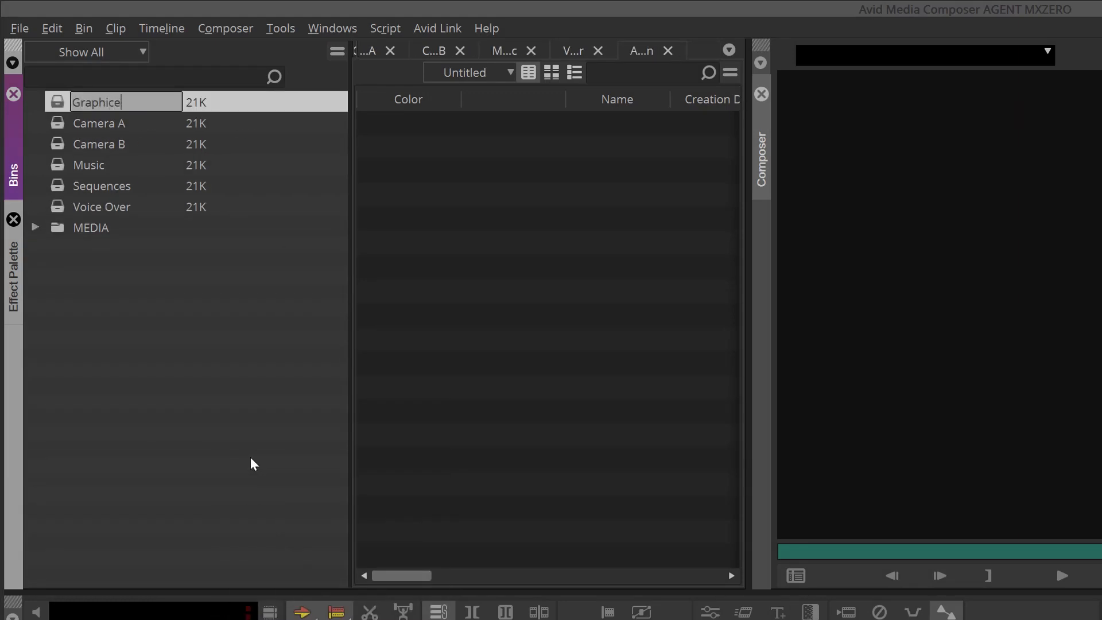
- Add one more new, still unnamed bin at the top of the bin list
right_click(253, 464)
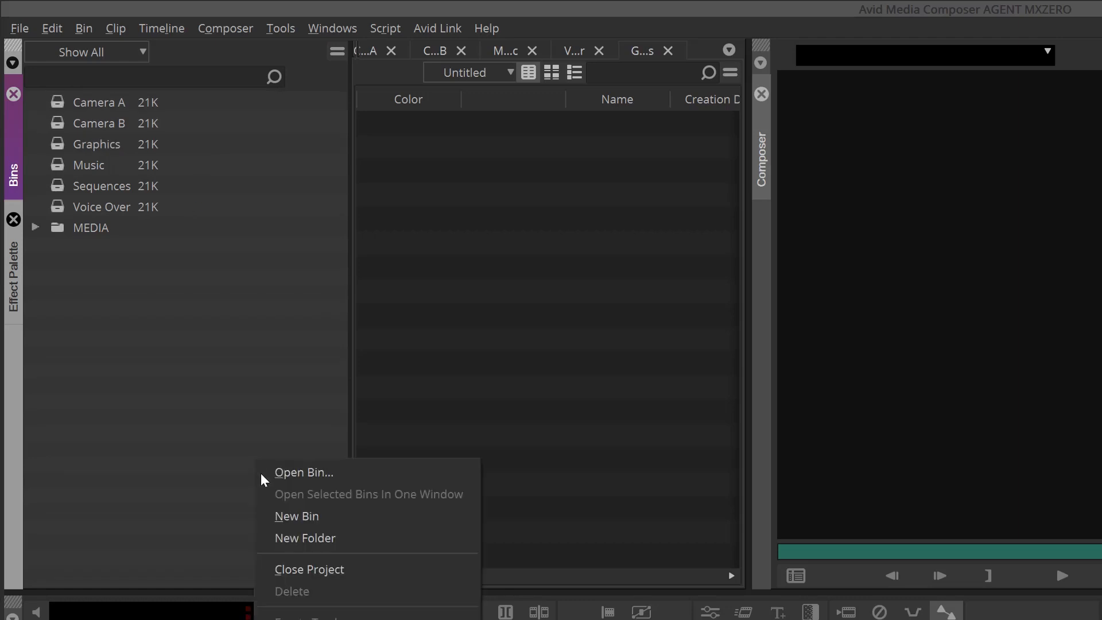
left_click(297, 516)
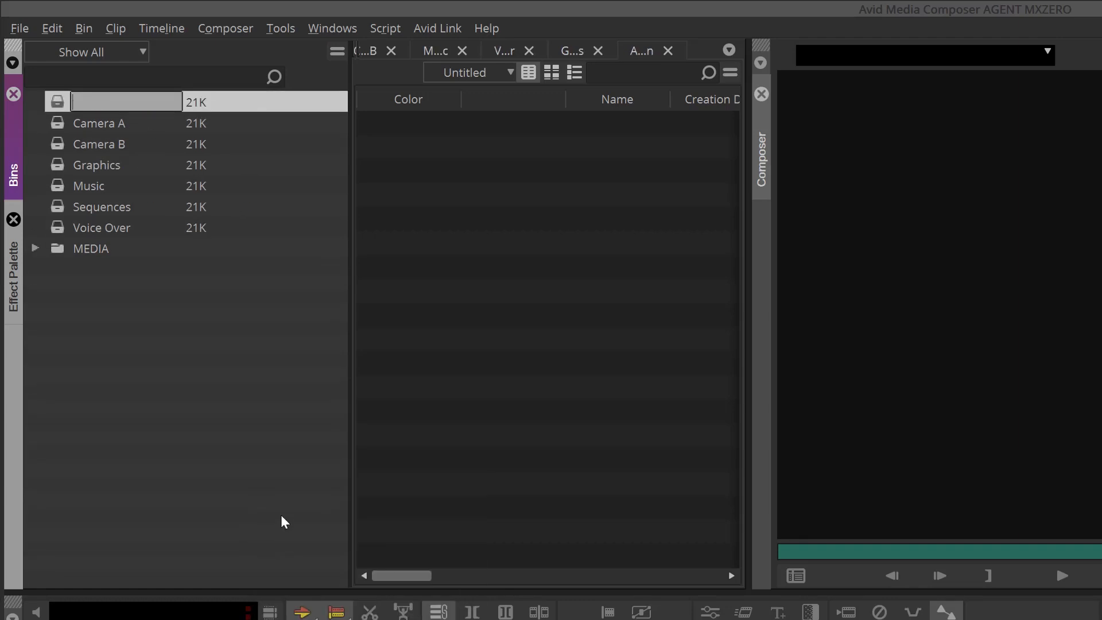